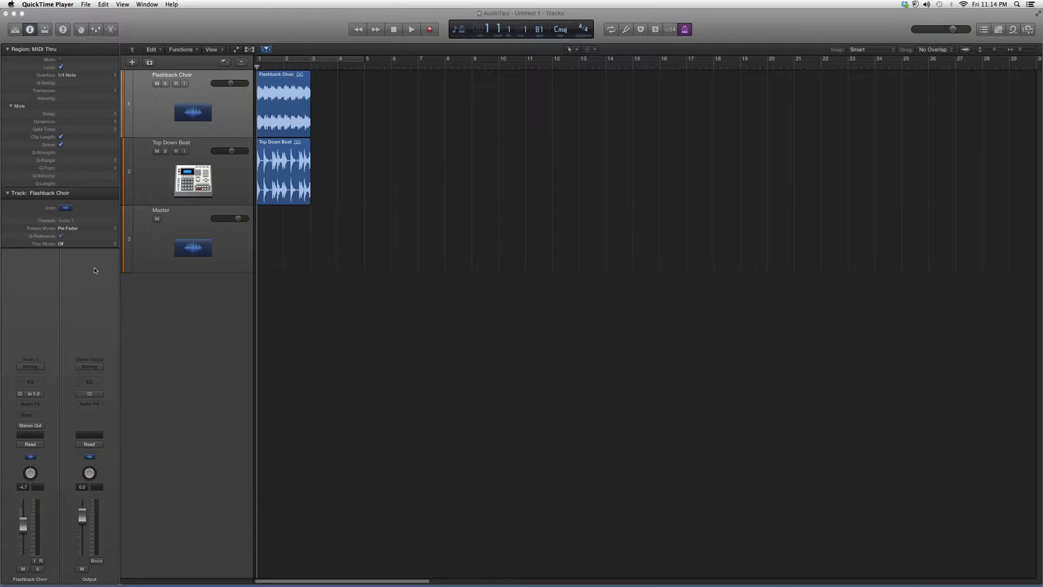
mouse_move(37, 406)
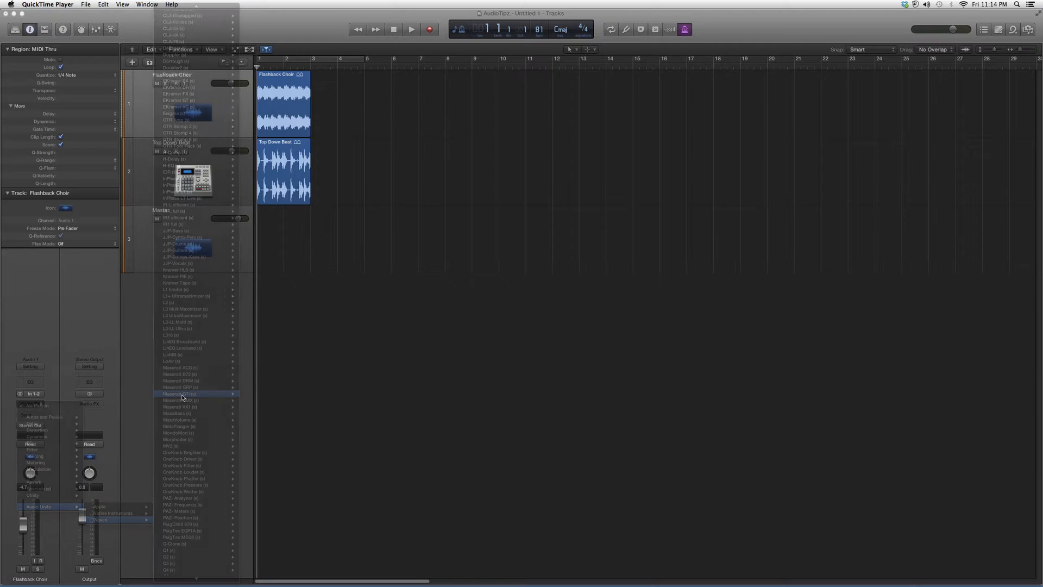
Insert Waves Maserati GTi (s) into an empty Audio FX slot on Flashback Choir.
left_click(178, 394)
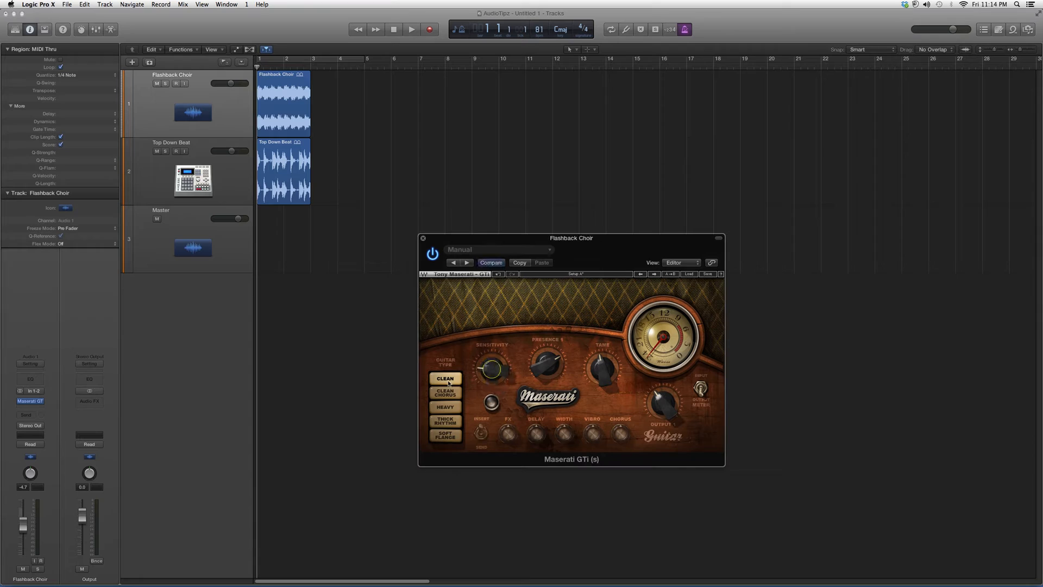
Select the CLEAN guitar type in the Maserati GTi editor.
left_click(444, 392)
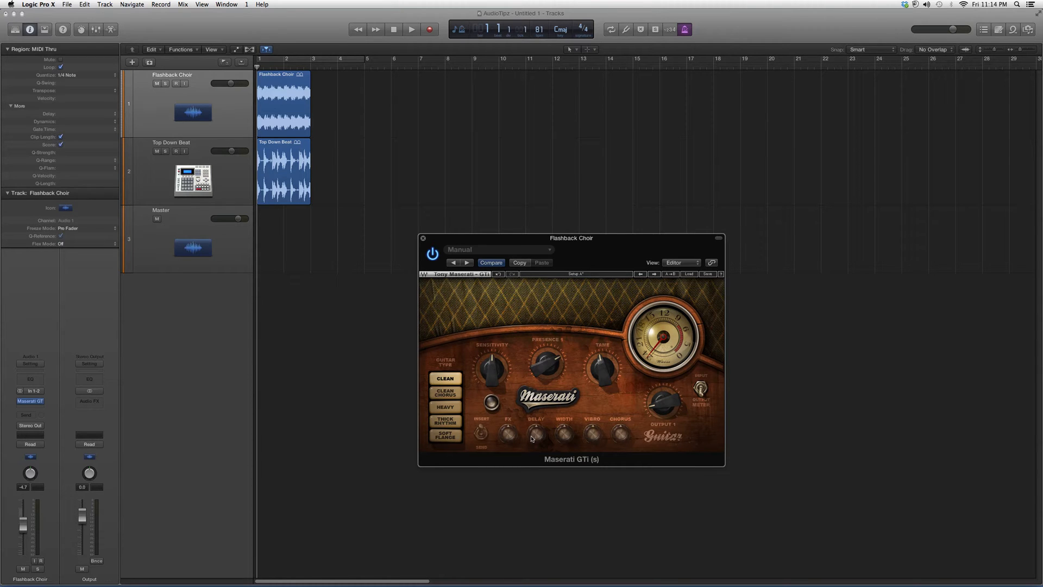
mouse_move(548, 439)
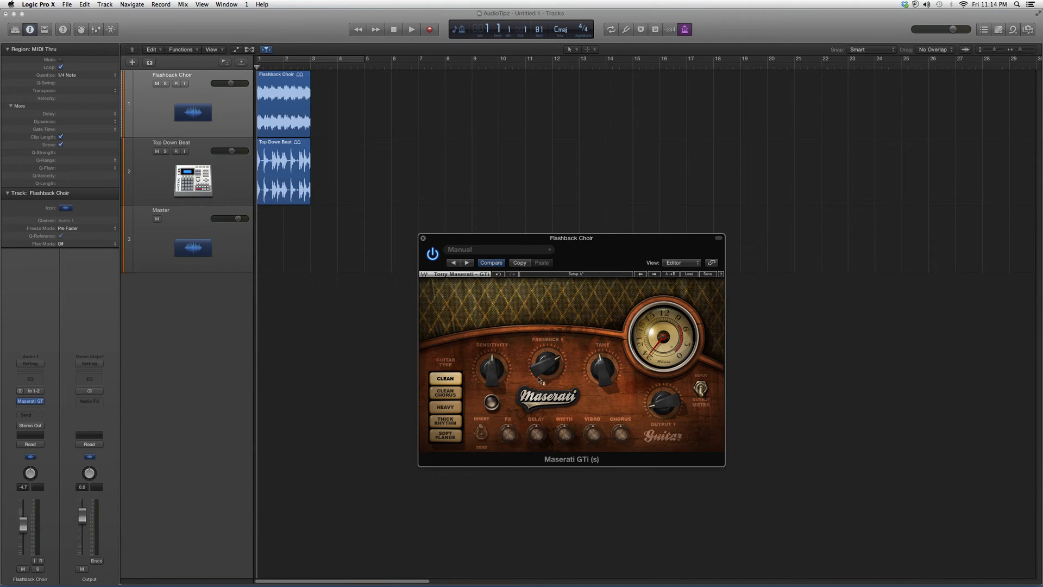
mouse_move(512, 226)
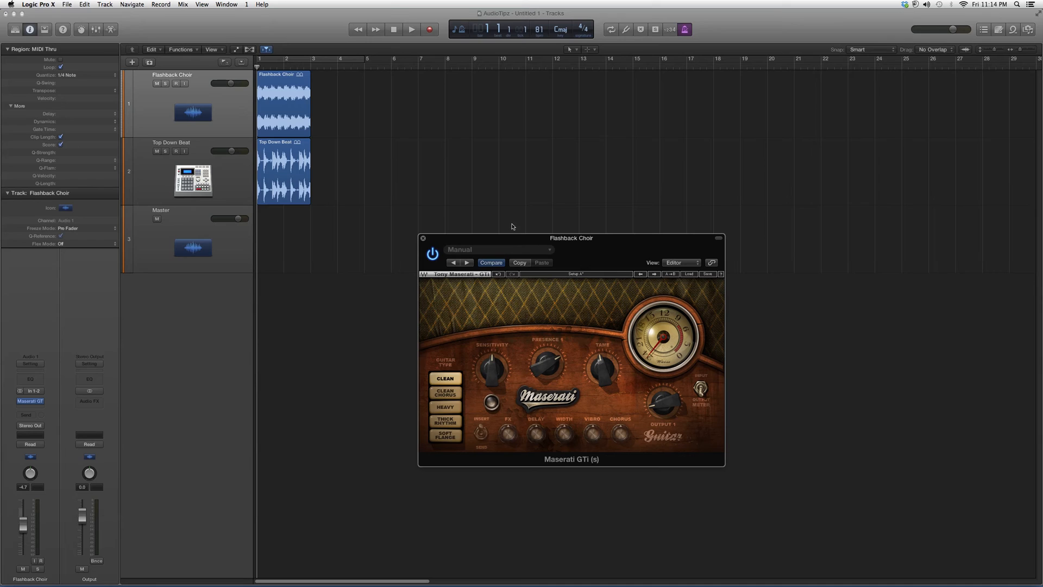
mouse_move(519, 178)
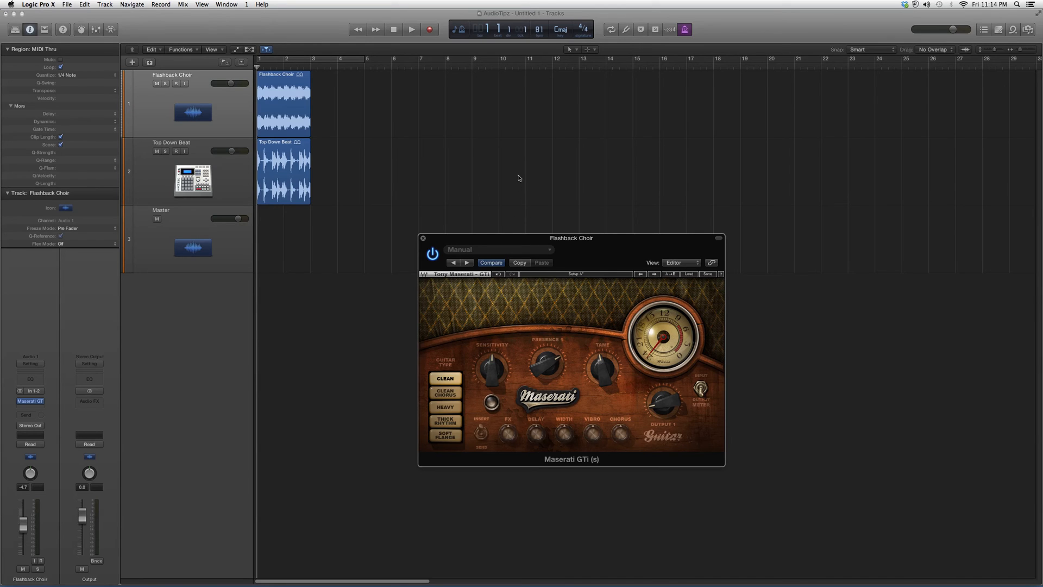